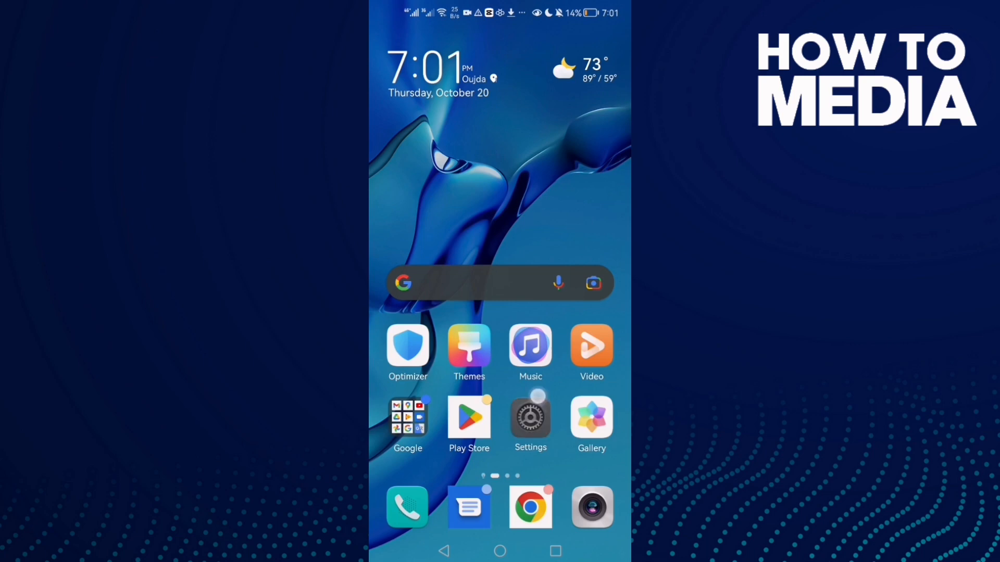
Open Settings, go to Apps, and search 'in' to find Instagram's app info.
left_click(530, 417)
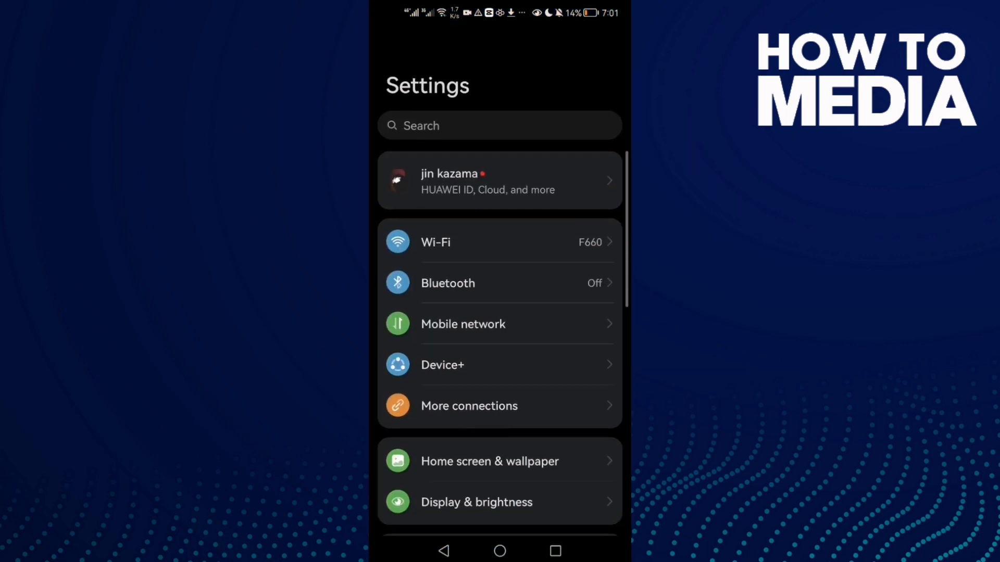
scroll("down", 3)
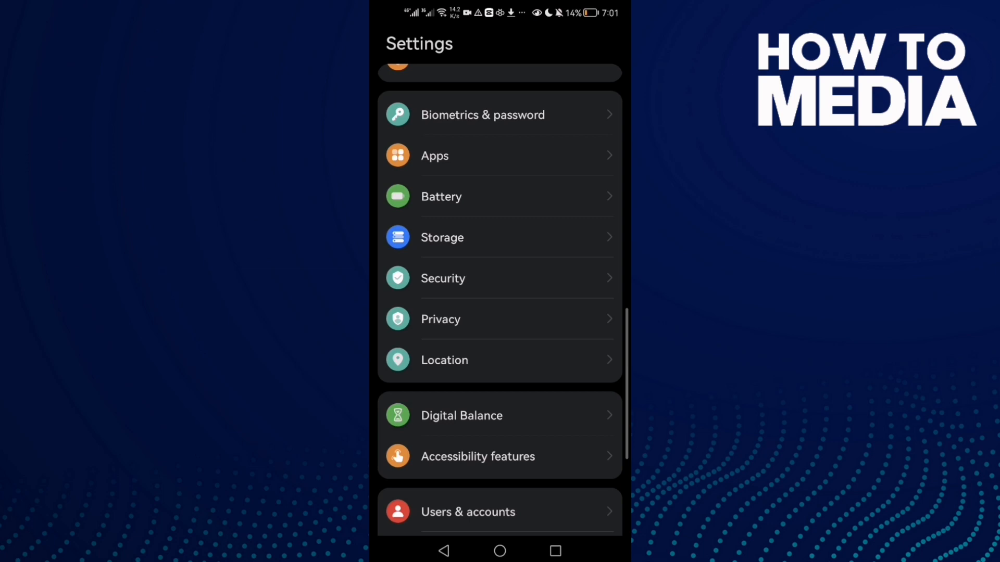
left_click(434, 155)
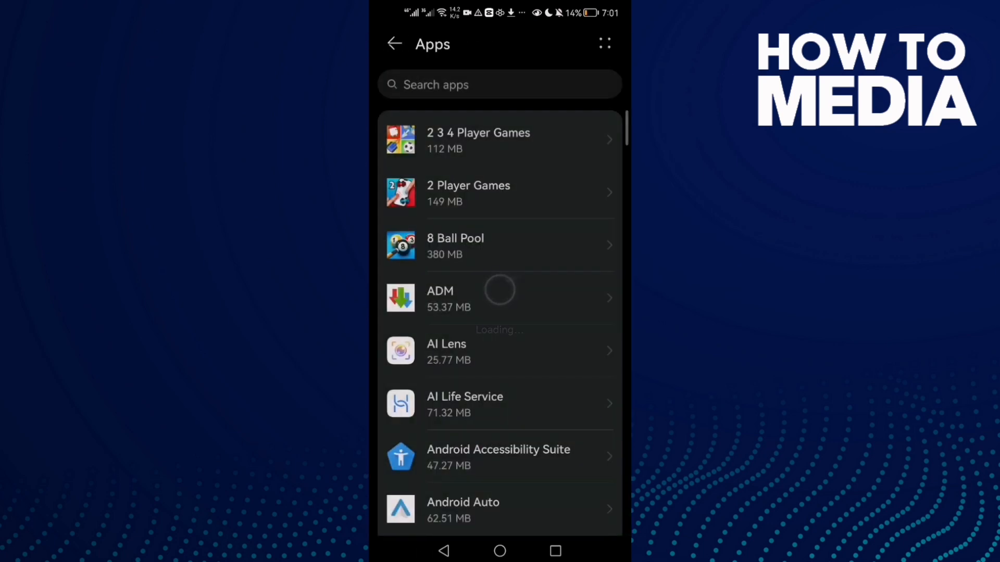
type("in")
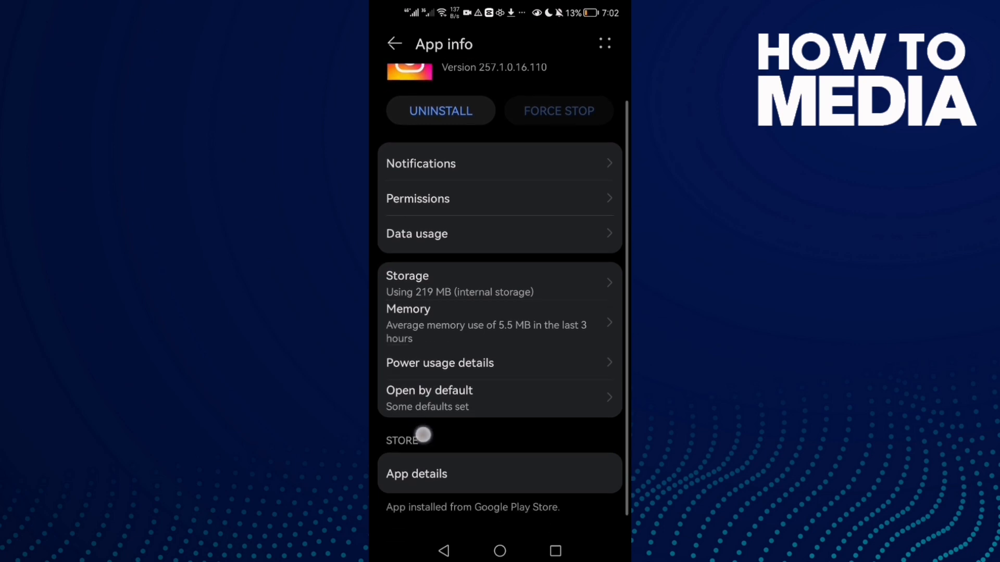
Clear Instagram's 4.10 kB cache to 0 B from its Storage page.
left_click(407, 276)
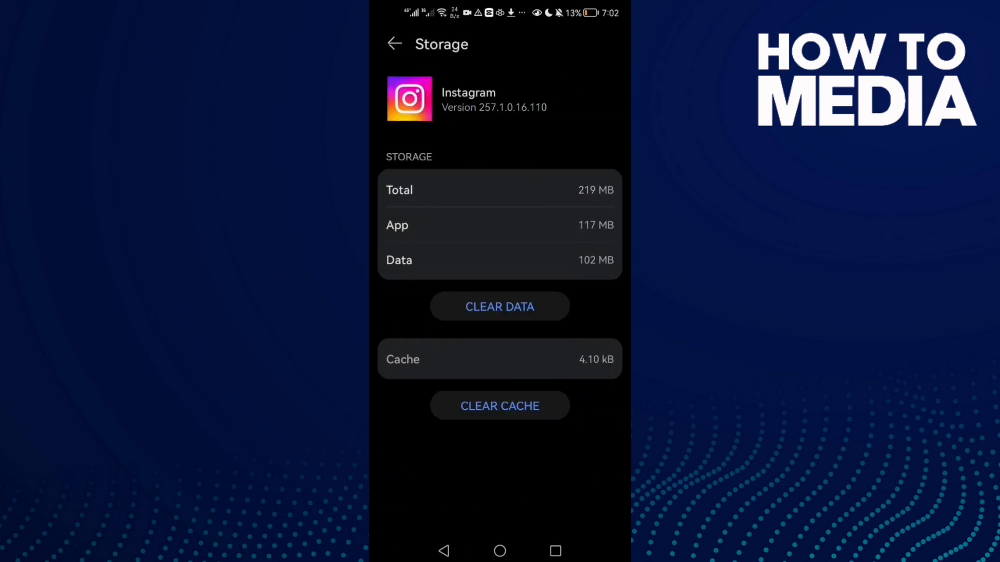
left_click(500, 405)
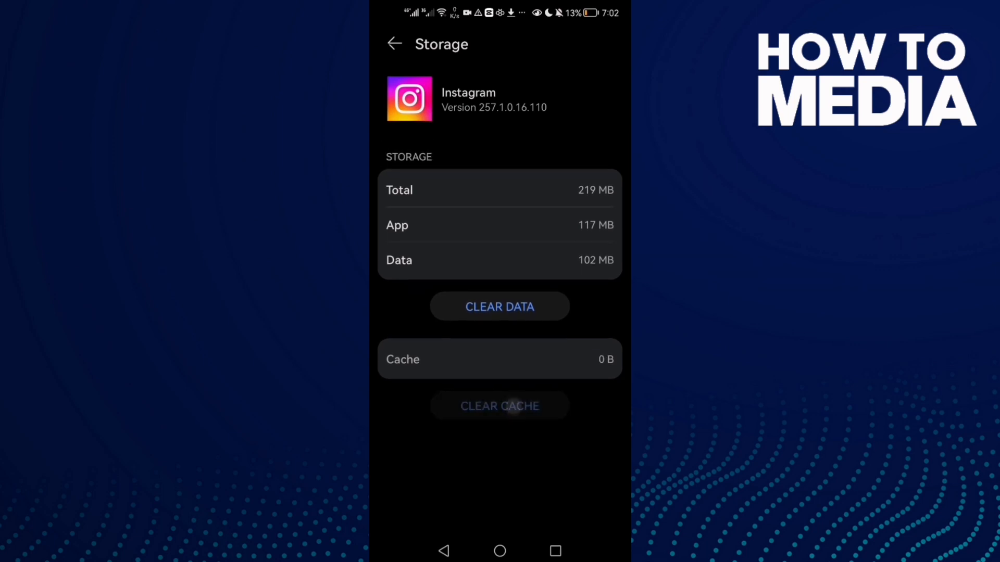
left_click(394, 43)
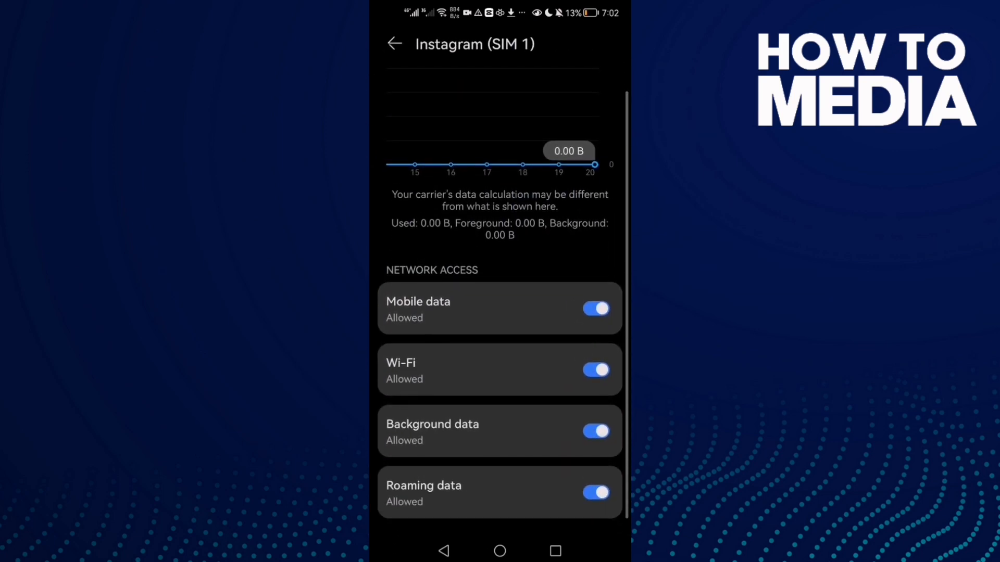
Toggle Instagram's background data off and back on to Allowed, then return to App info.
left_click(596, 432)
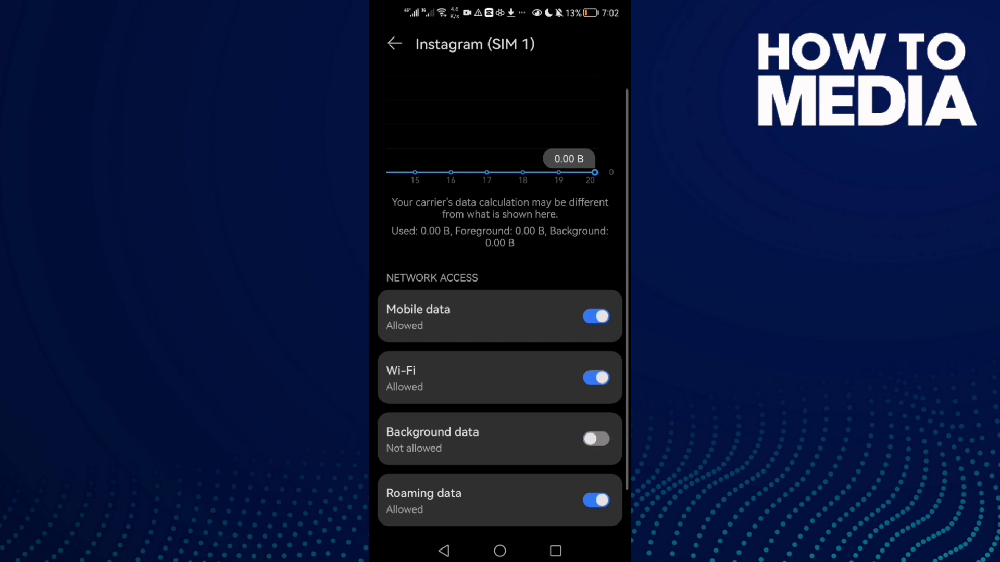
left_click(596, 439)
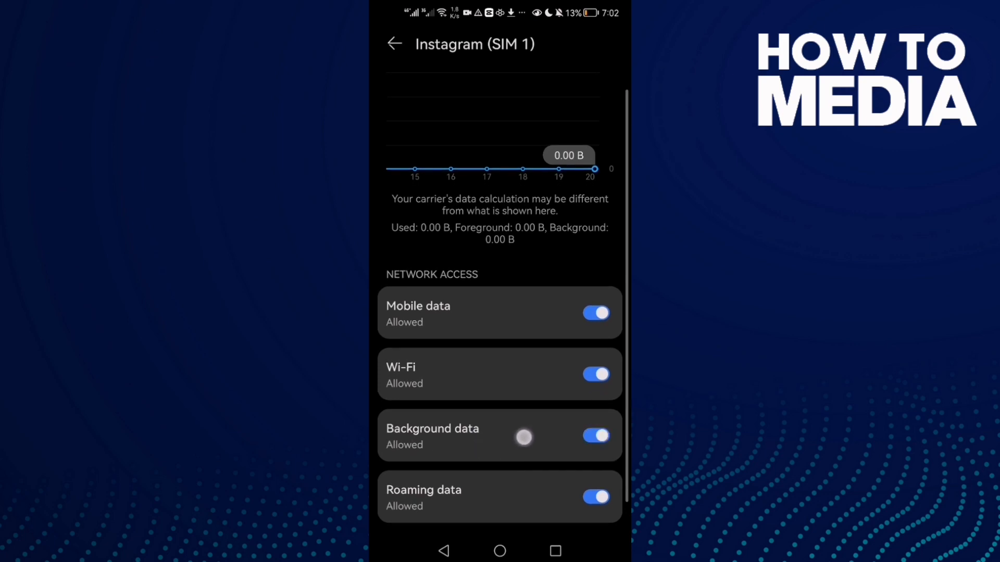
left_click(395, 42)
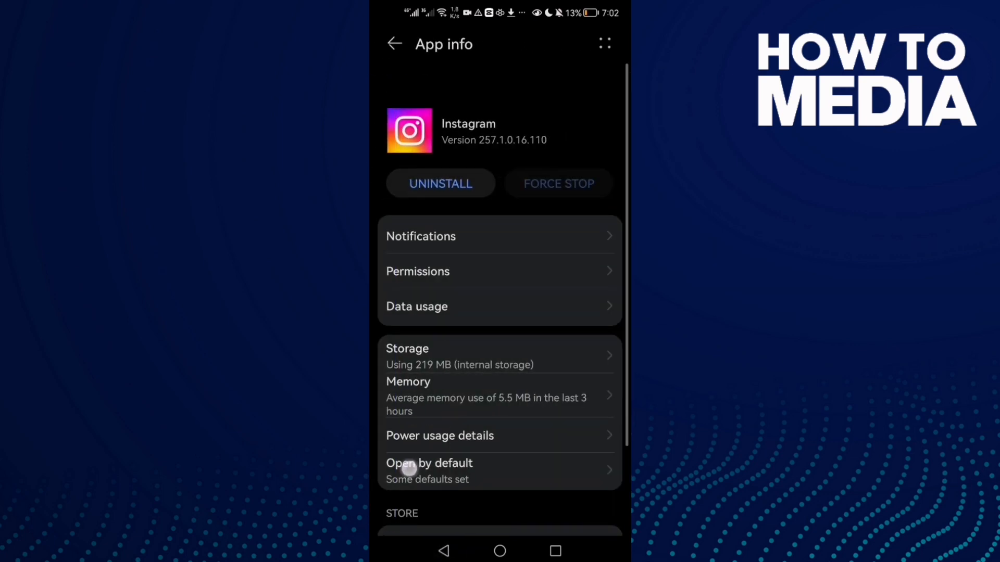
Review Instagram's permissions, all allowed, then return to the filtered Apps list.
left_click(417, 271)
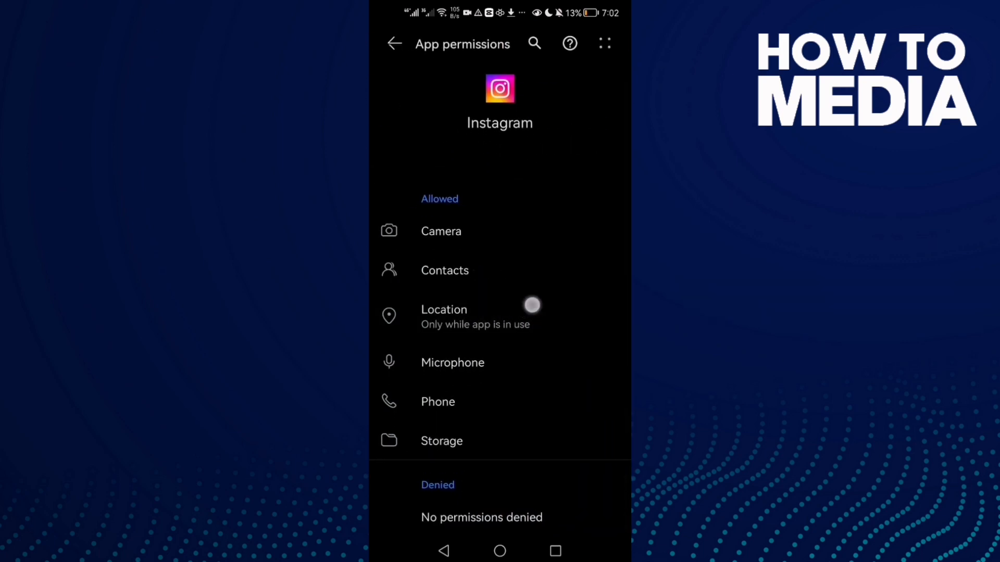
left_click(393, 43)
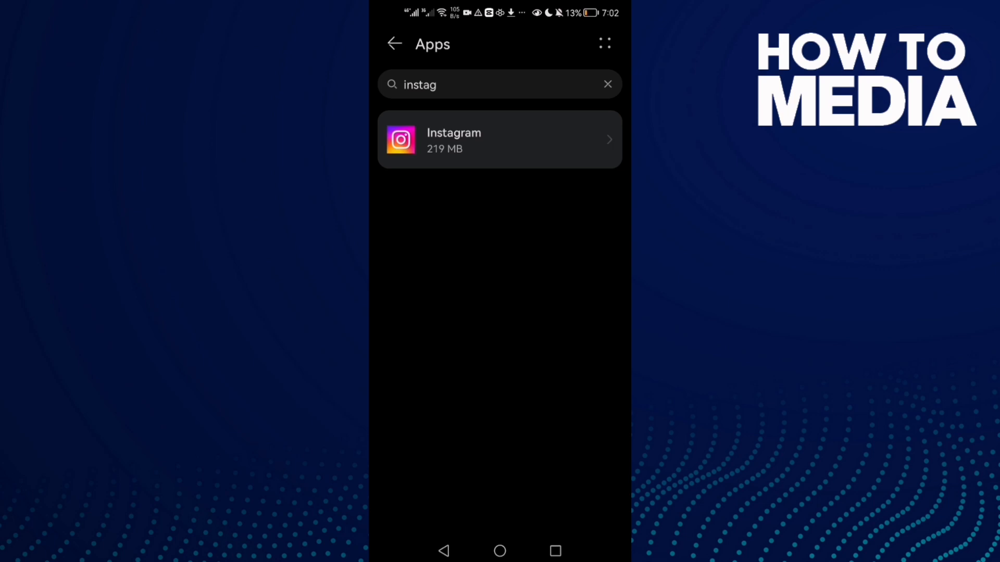